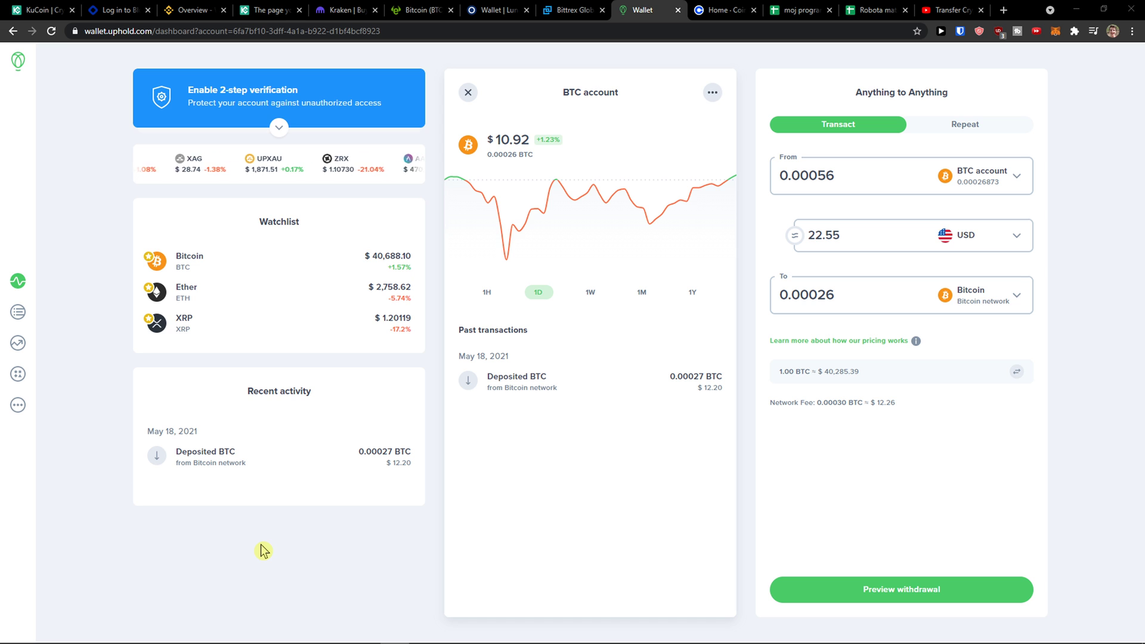
Step: Switch from Uphold to the Coinbase home dashboard, which shows €0.00
click(725, 10)
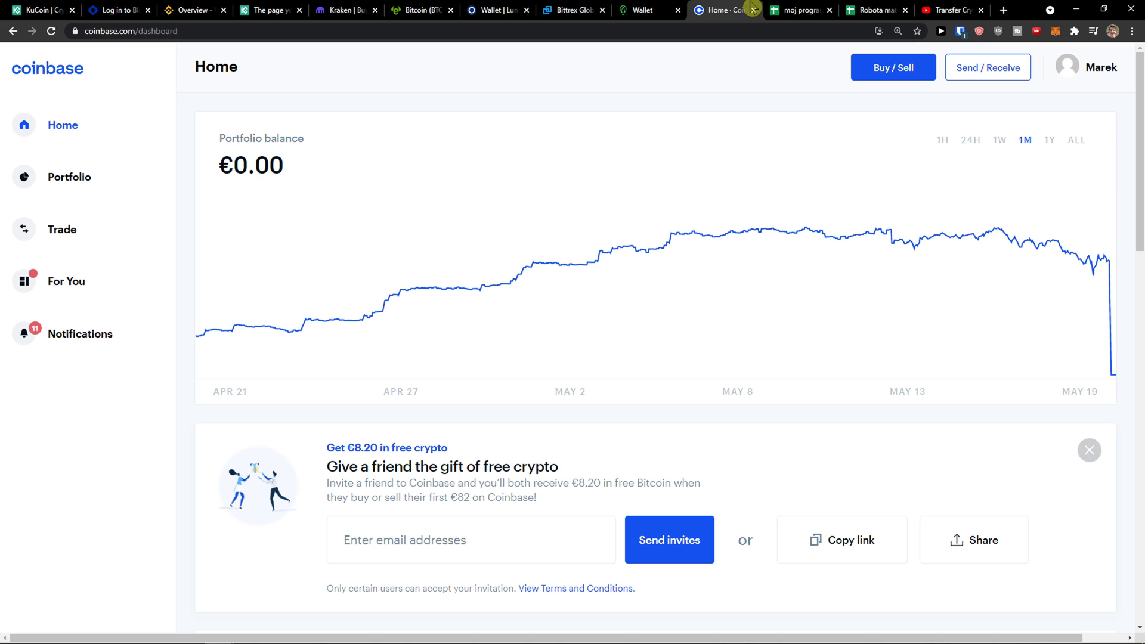
mouse_move(641, 10)
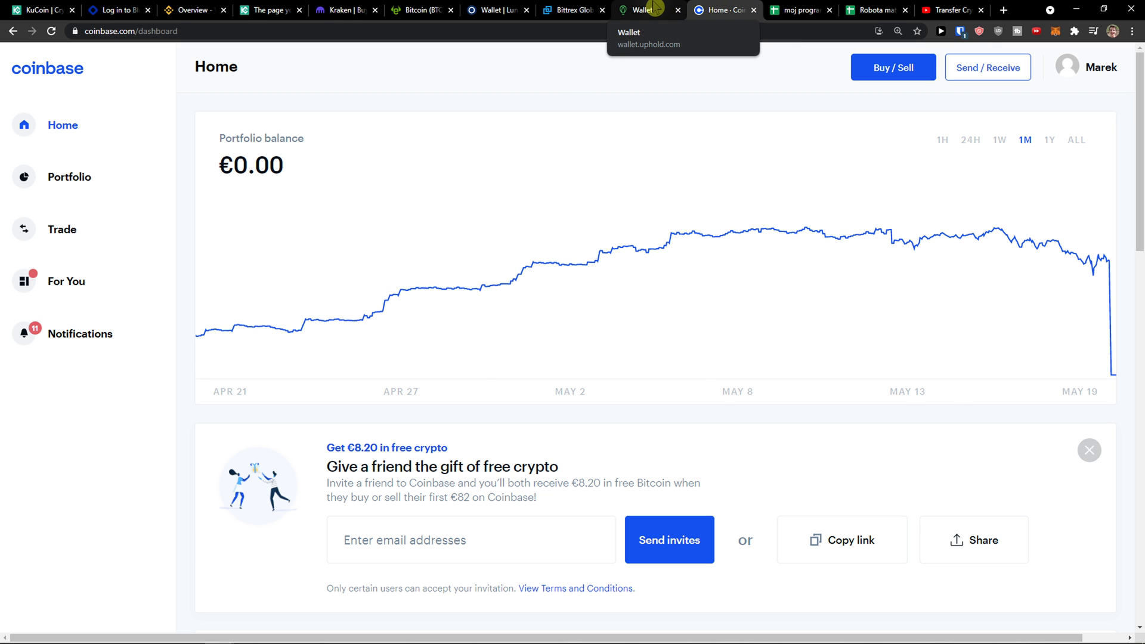
Step: Back in Uphold, browse the equivalent currency list while keeping USD as the equivalent
click(645, 9)
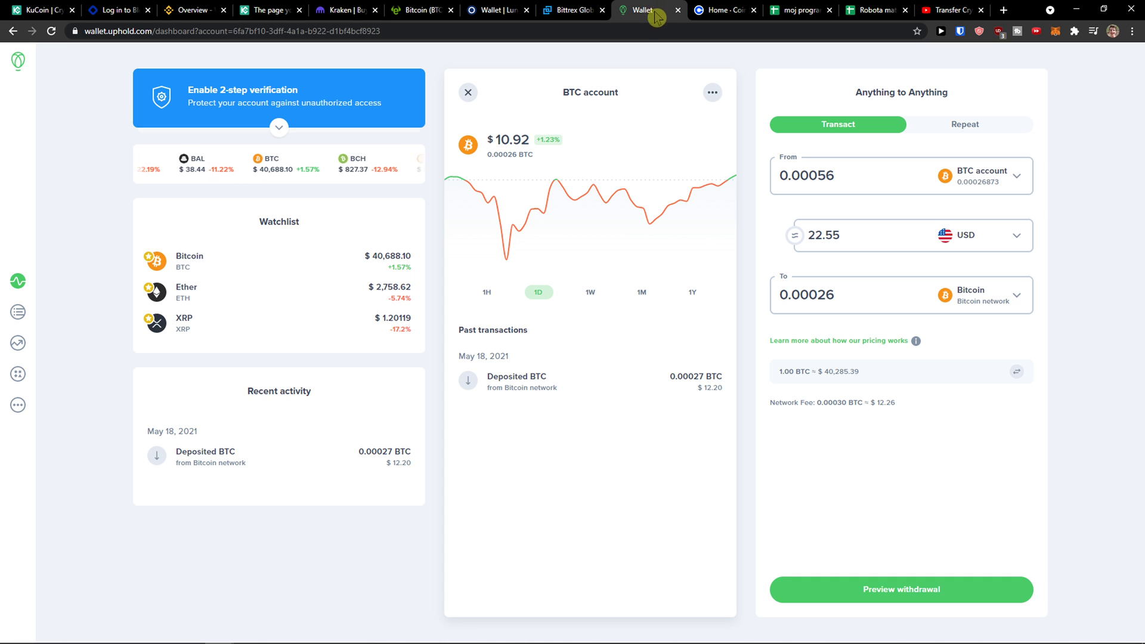
click(991, 235)
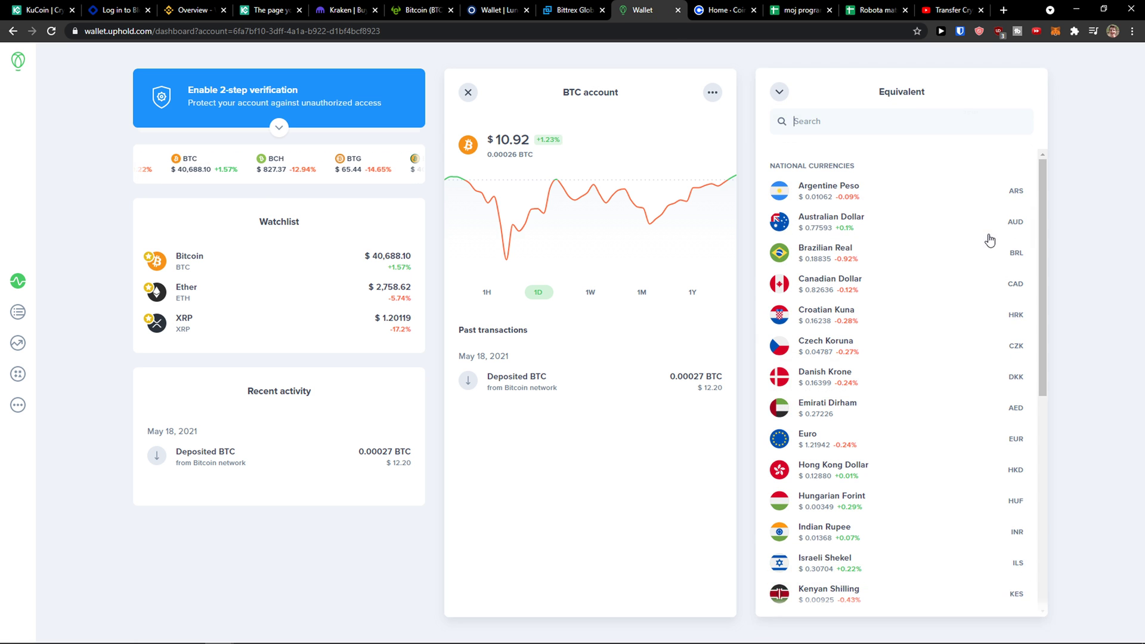
scroll(down, 3)
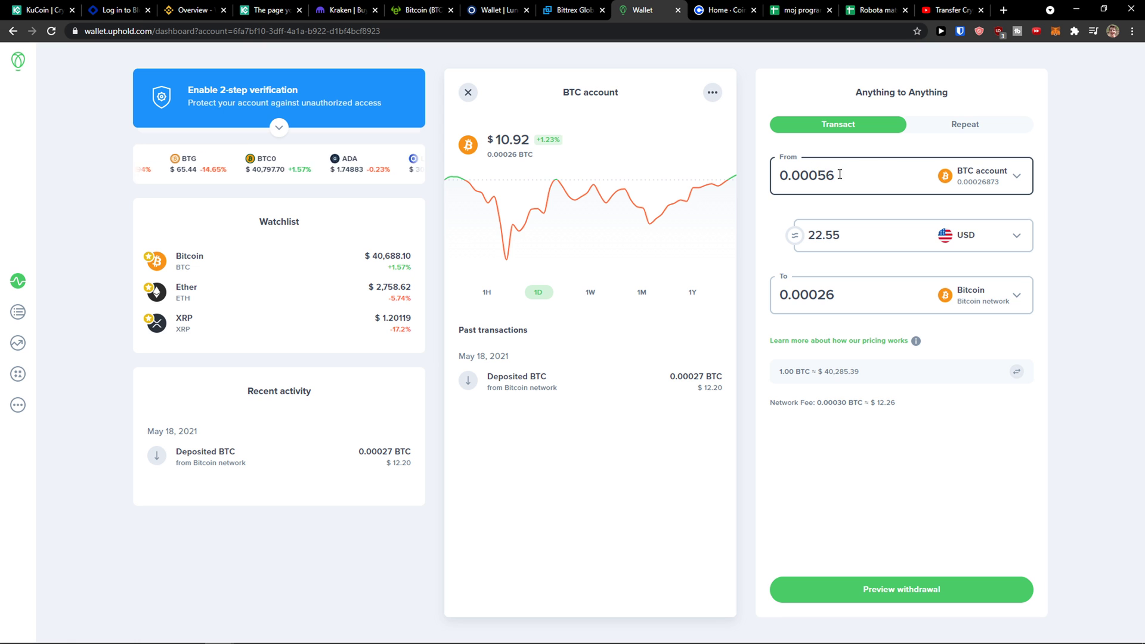
Step: Keep the BTC account, holding $10.95, as the withdrawal source
click(1014, 175)
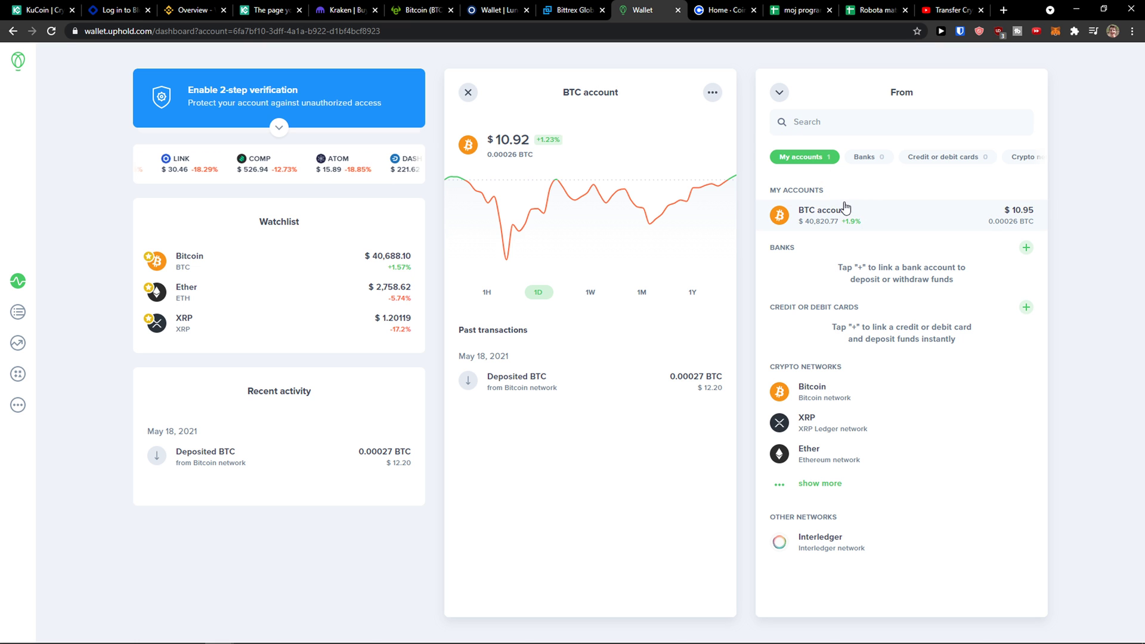
click(824, 214)
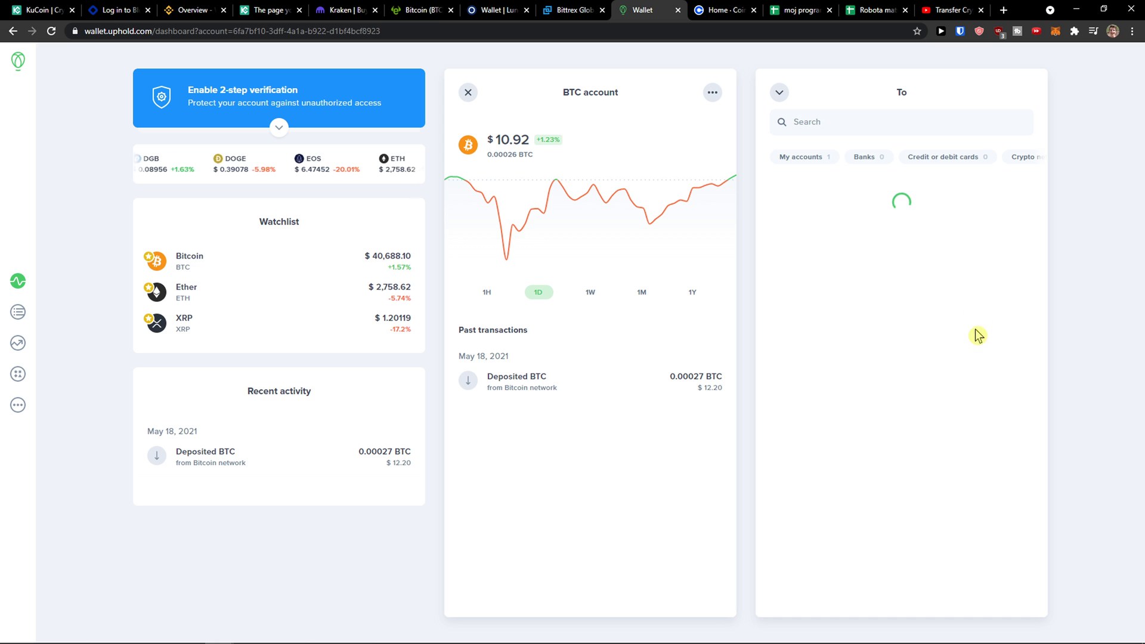
Step: Send to the Bitcoin network and enter 0.0003 BTC, which triggers an insufficient-balance warning
click(835, 156)
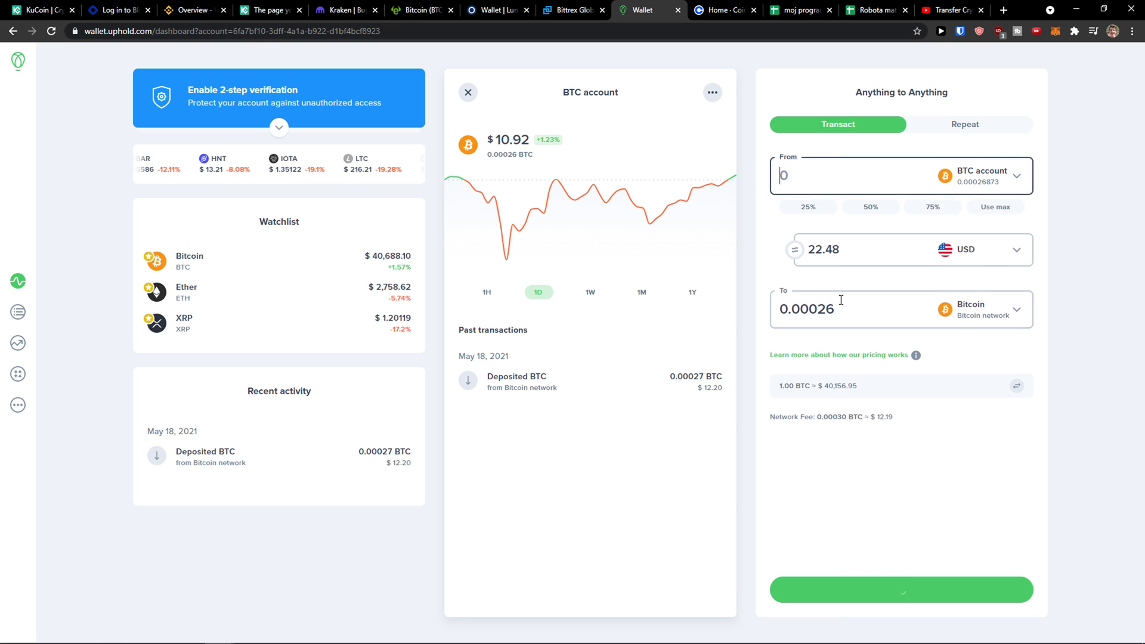
text(0.0003)
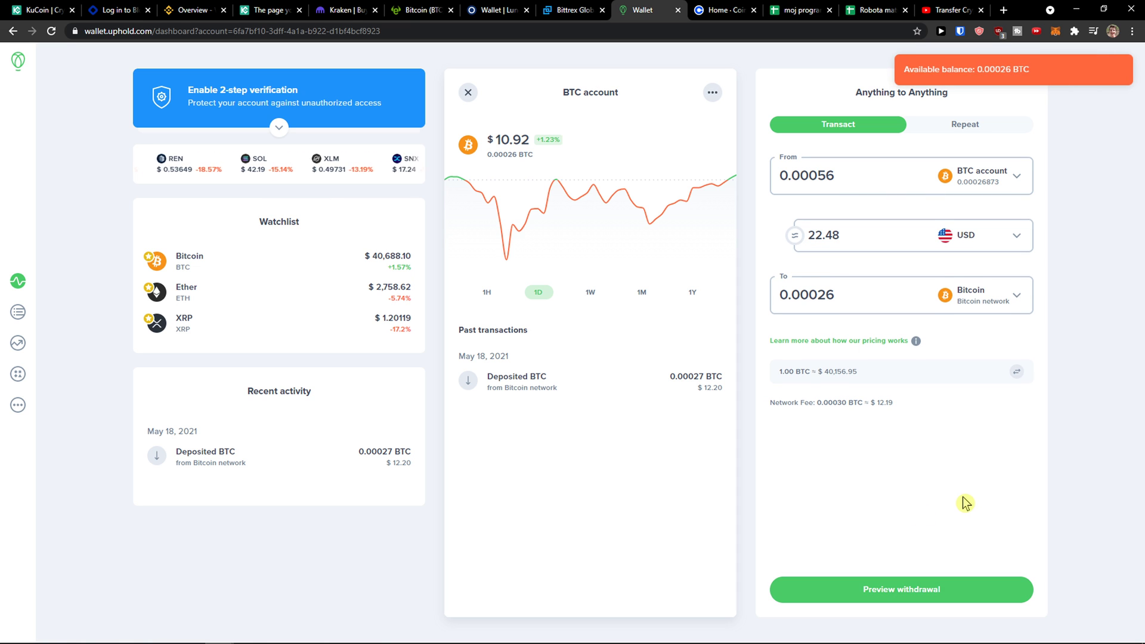
Step: Bring back the Coinbase home dashboard showing a €0.00 portfolio balance
click(828, 175)
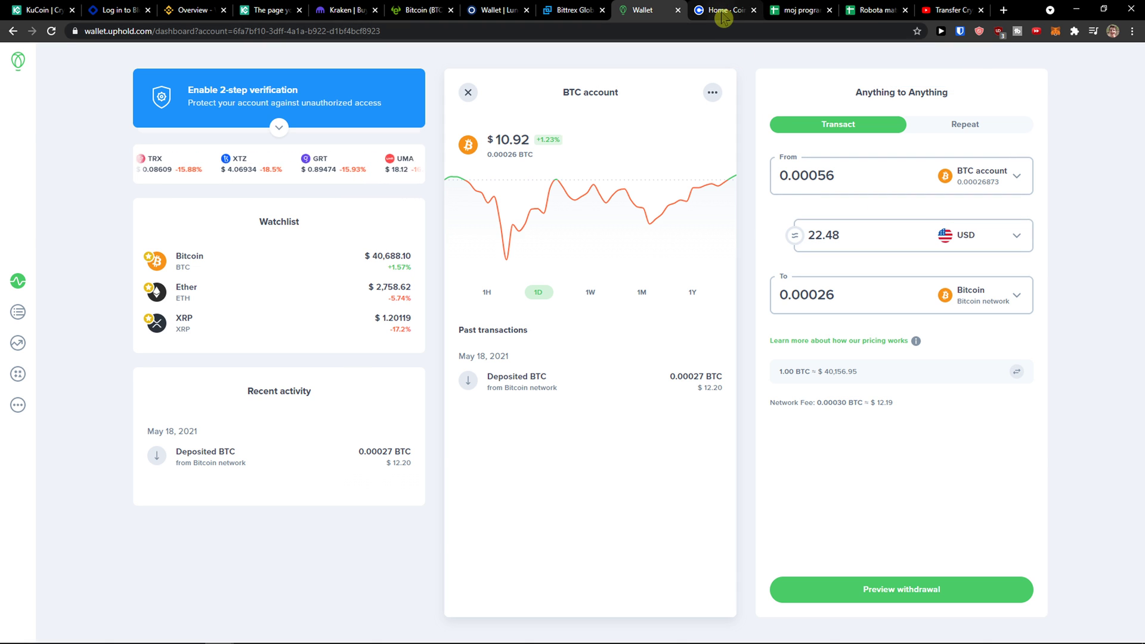
click(723, 11)
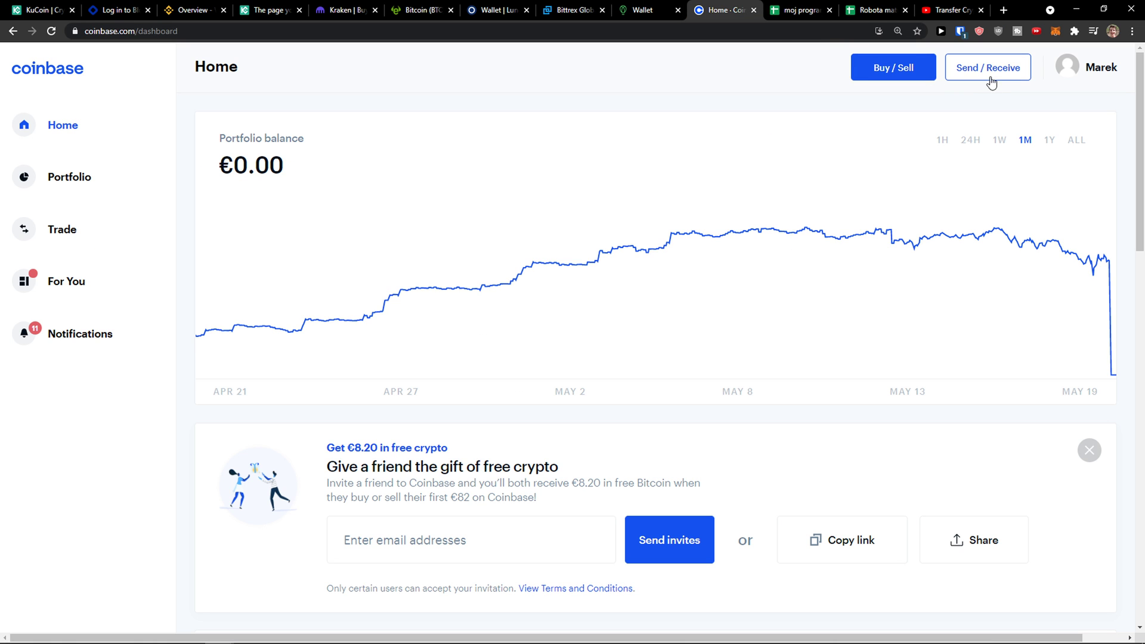
mouse_move(981, 73)
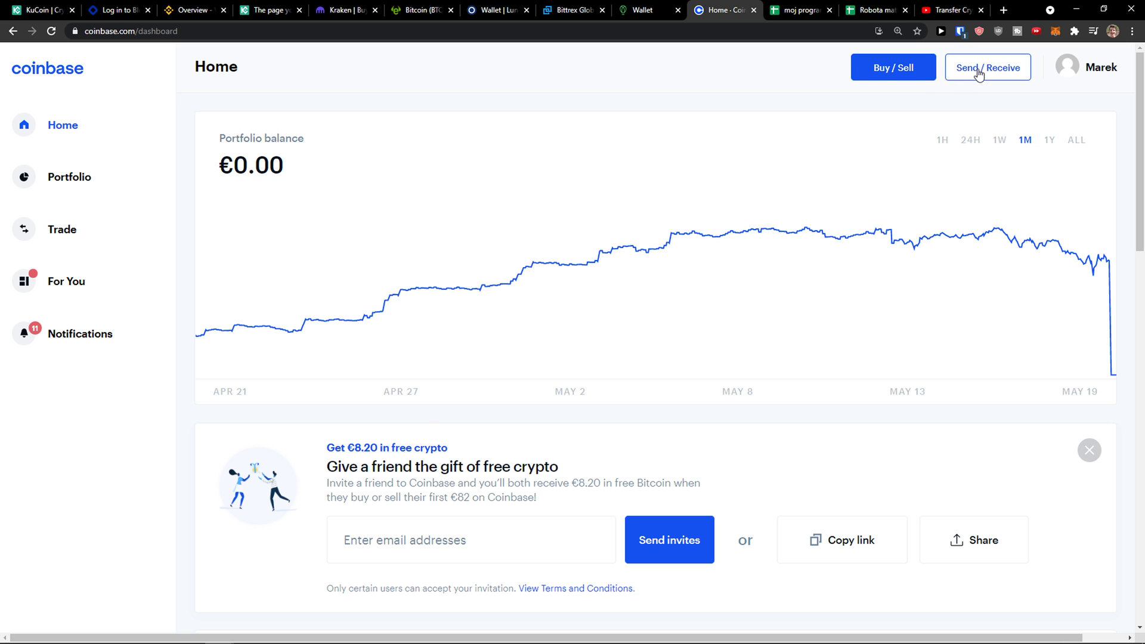
Step: Show the Coinbase Bitcoin receiving address, then edit the USD amount in Uphold
click(988, 68)
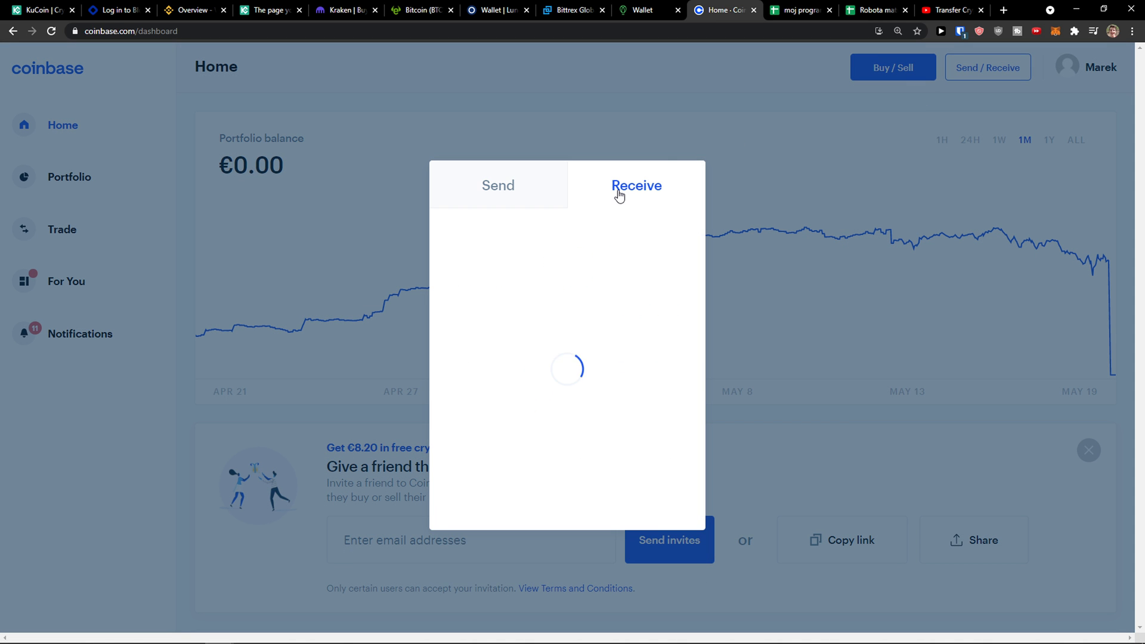
click(636, 185)
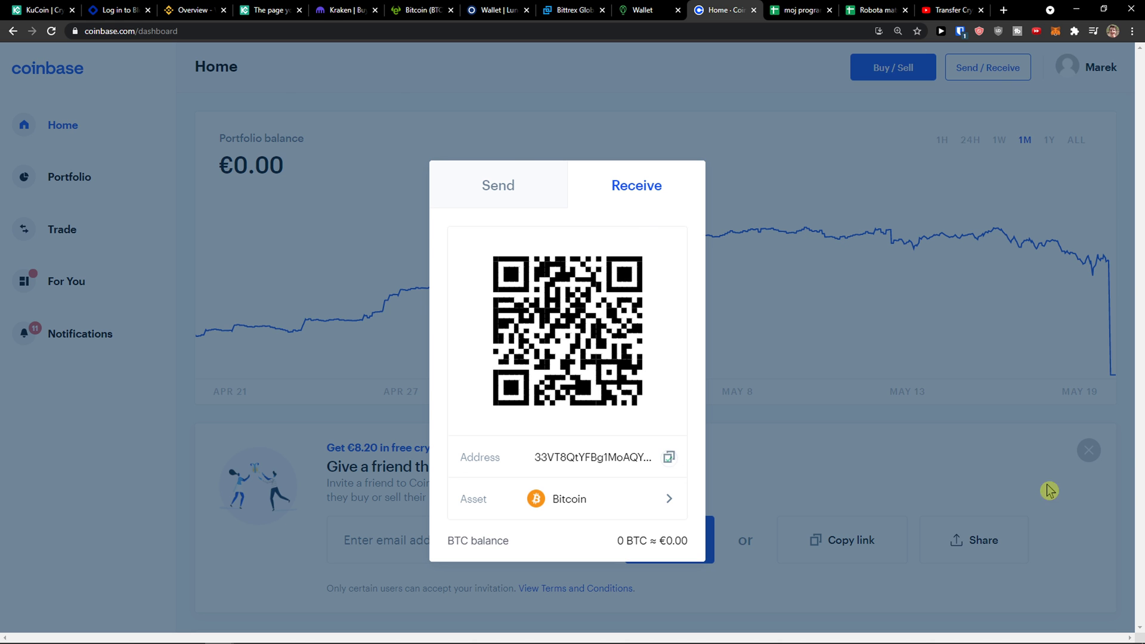
click(647, 10)
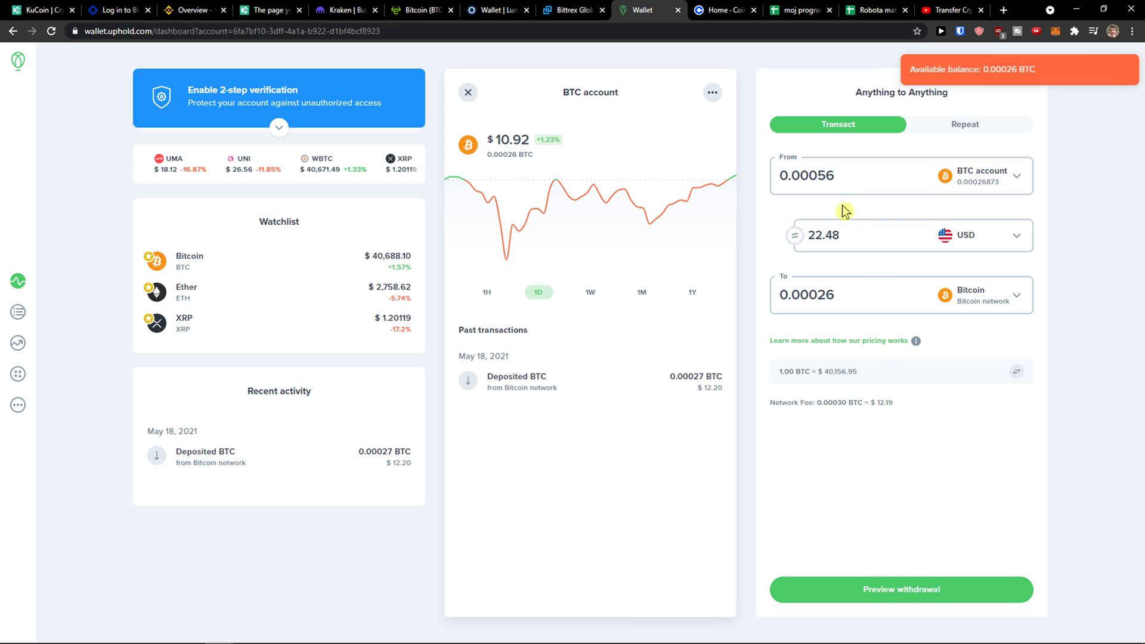
click(905, 235)
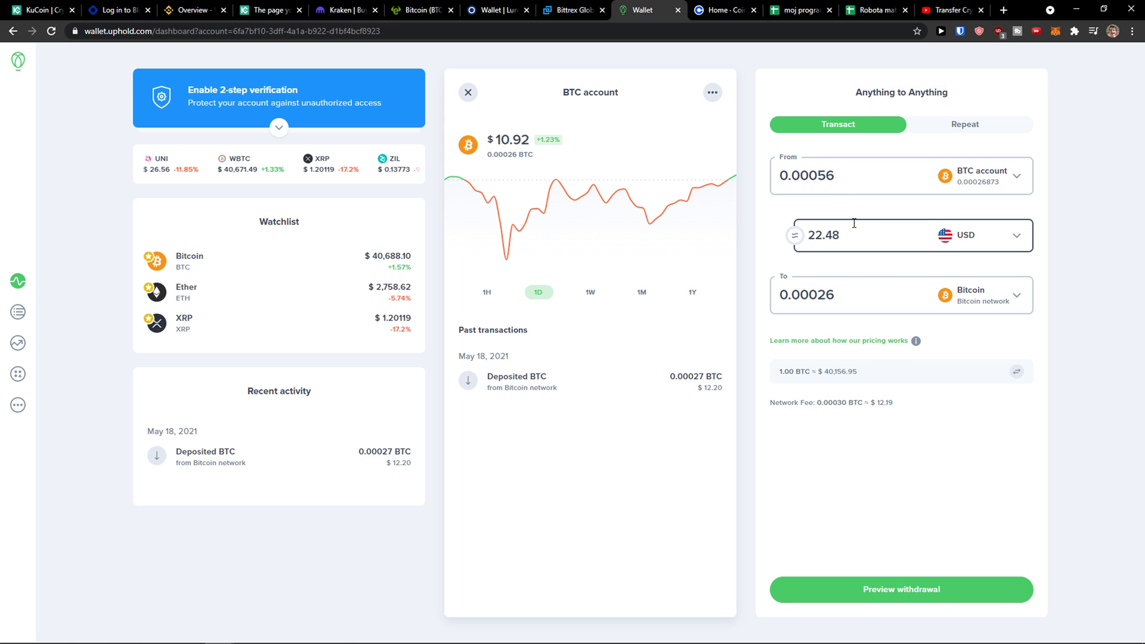